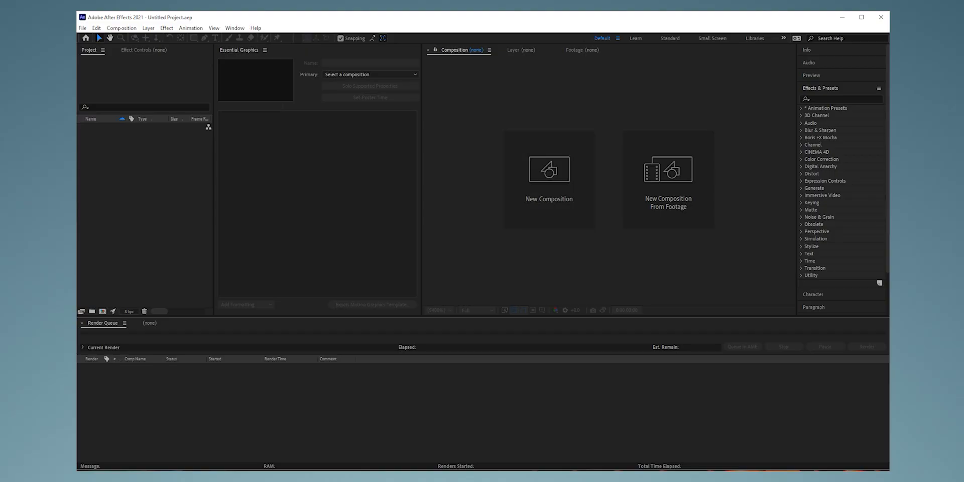
mouse_move(549, 180)
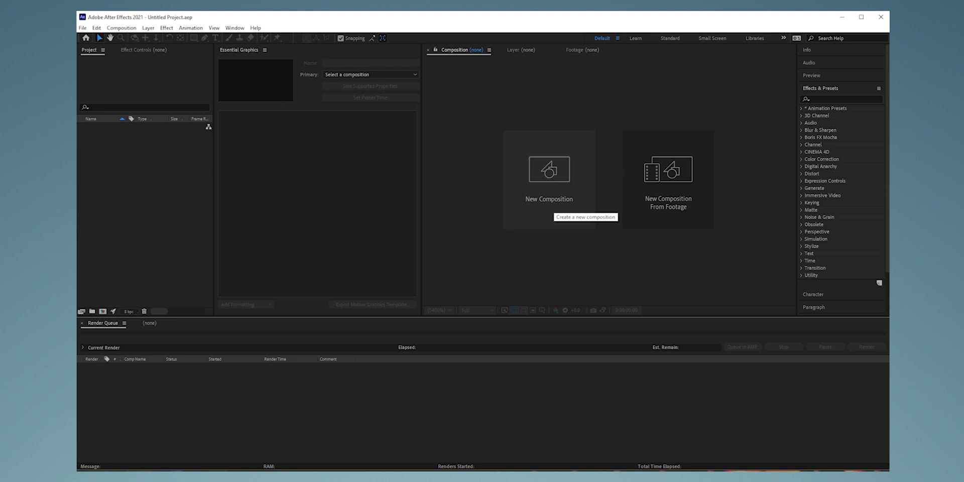
Start a new 1920x1080 composition and set its duration to 0:00:08:05
click(549, 170)
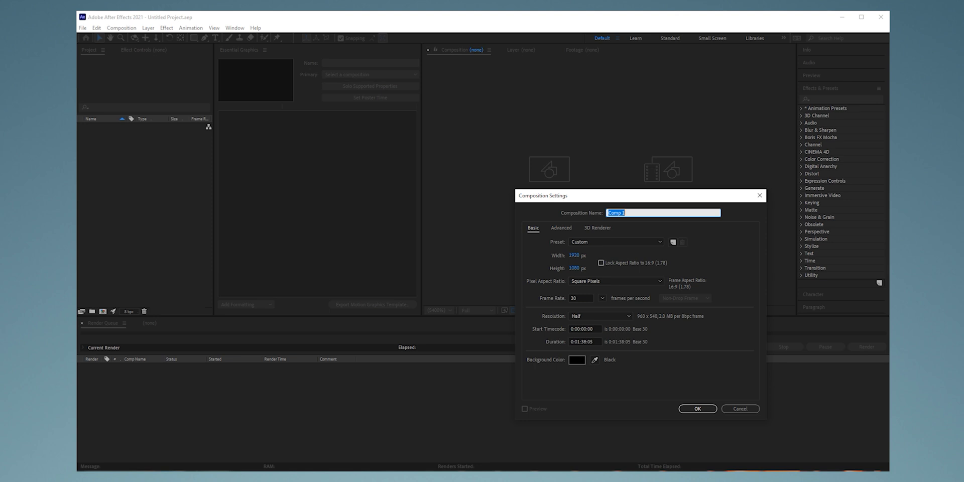
click(585, 342)
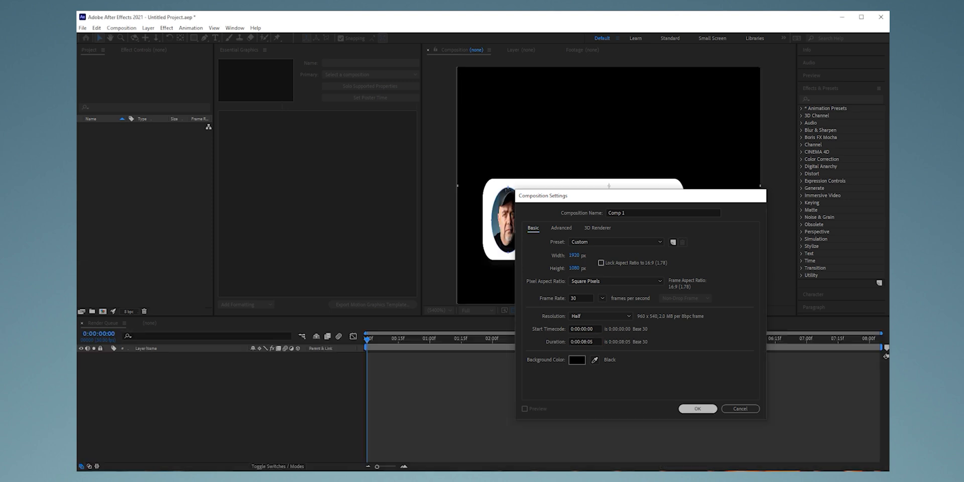
Confirm the Composition Settings so Comp 1 opens in its timeline
click(697, 408)
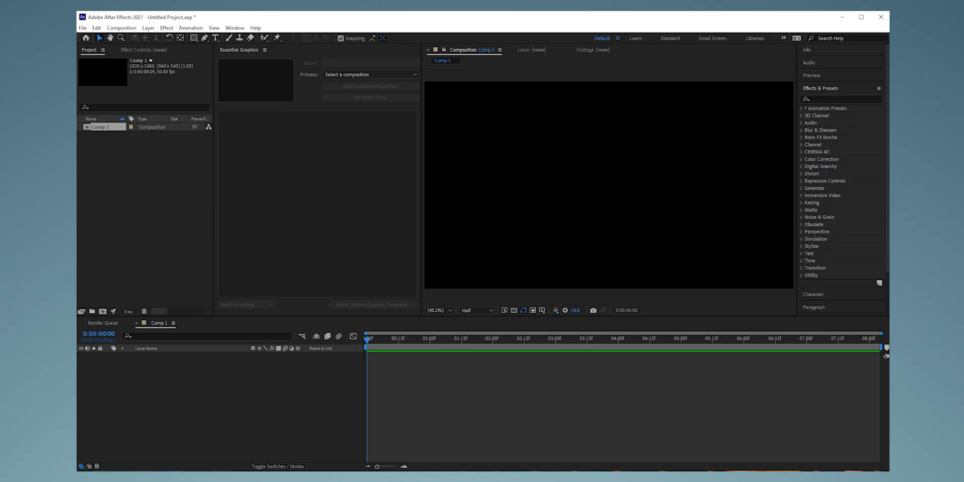
Choose the Rounded Rectangle Tool and set its fill colour to white
click(193, 38)
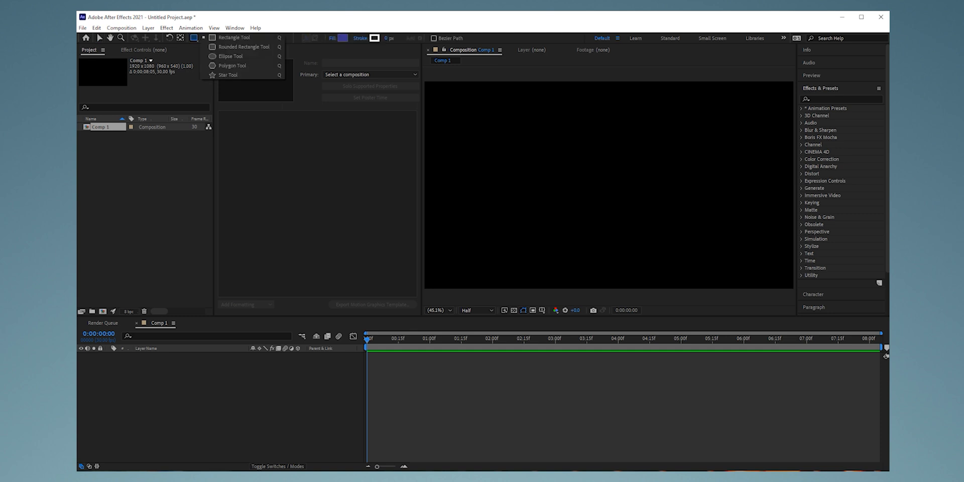
mouse_move(245, 46)
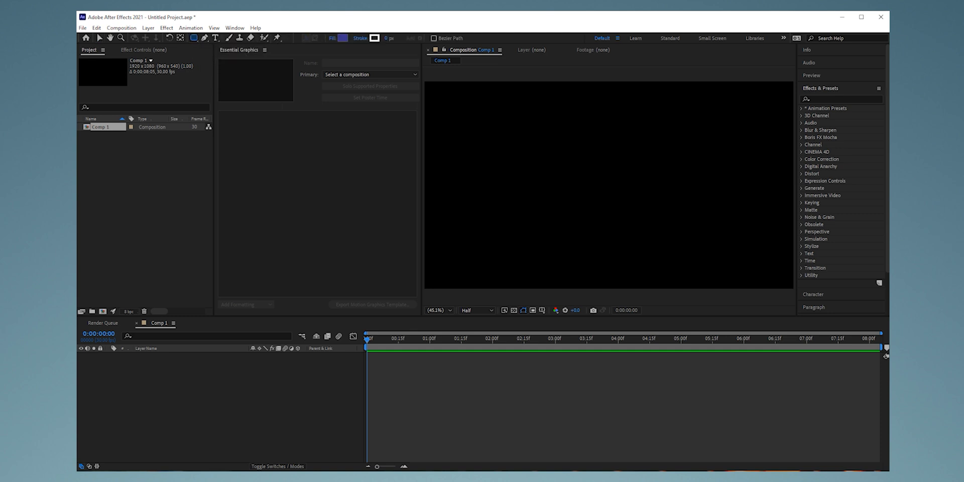
click(346, 38)
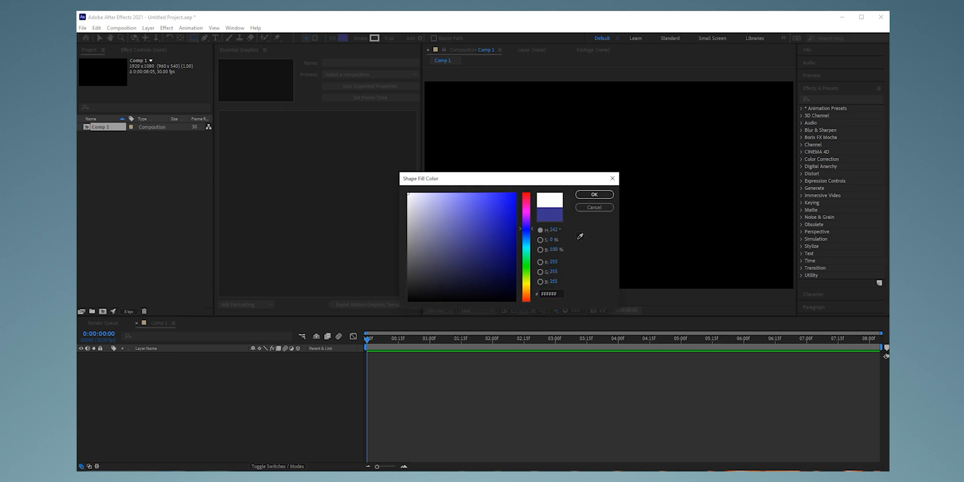
click(594, 194)
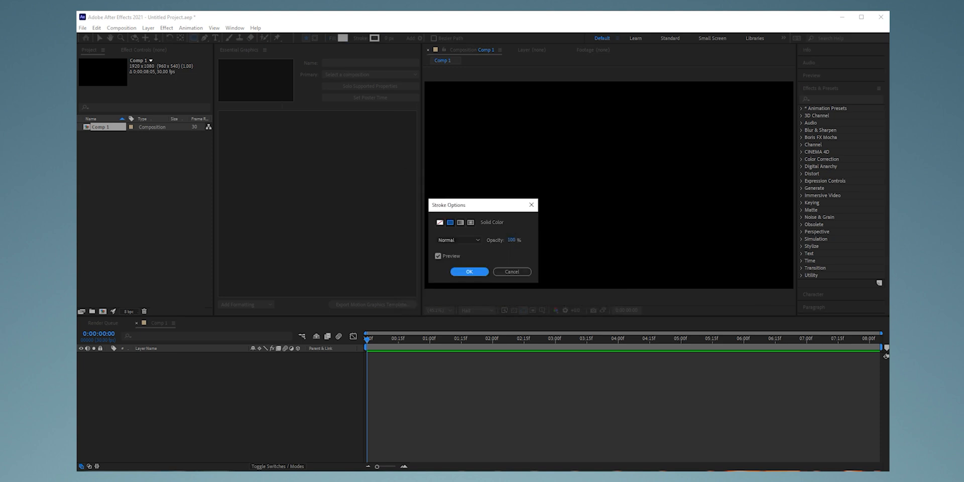
Set the stroke to None and draw the rectangle in the composition's lower half
click(469, 272)
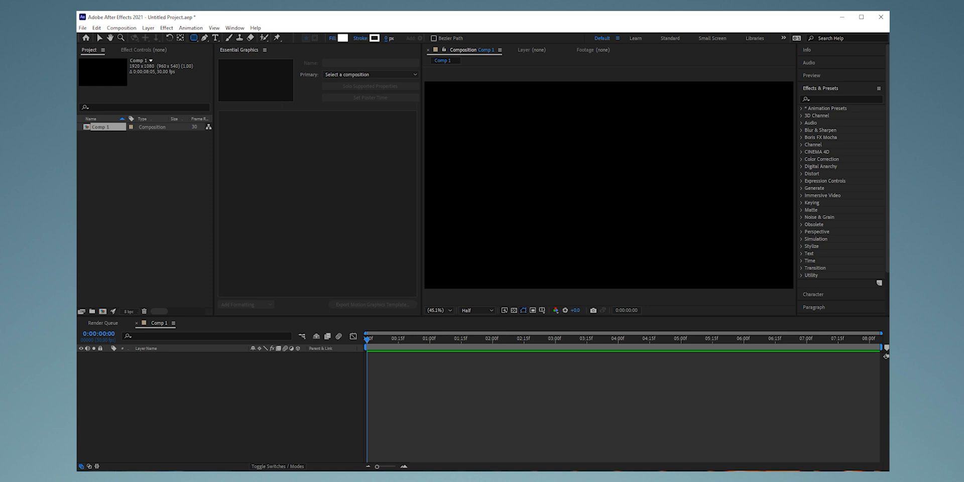
click(375, 37)
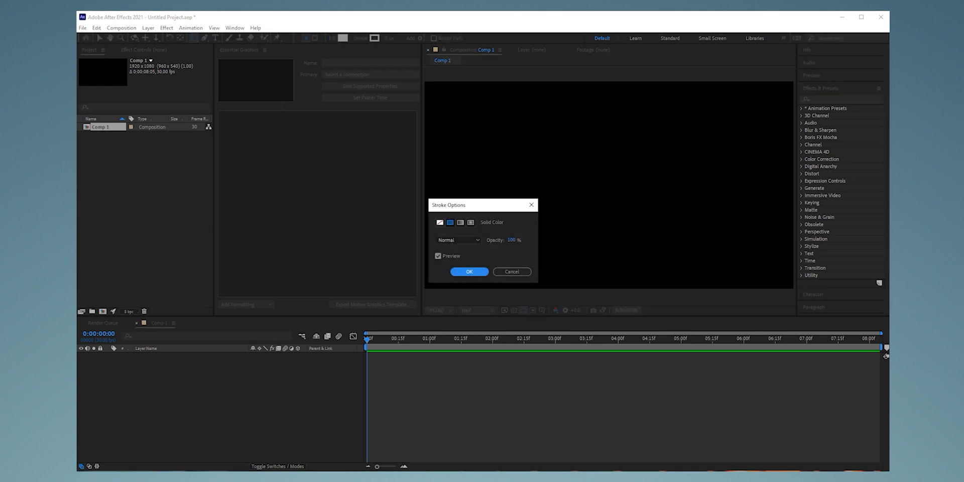
click(439, 223)
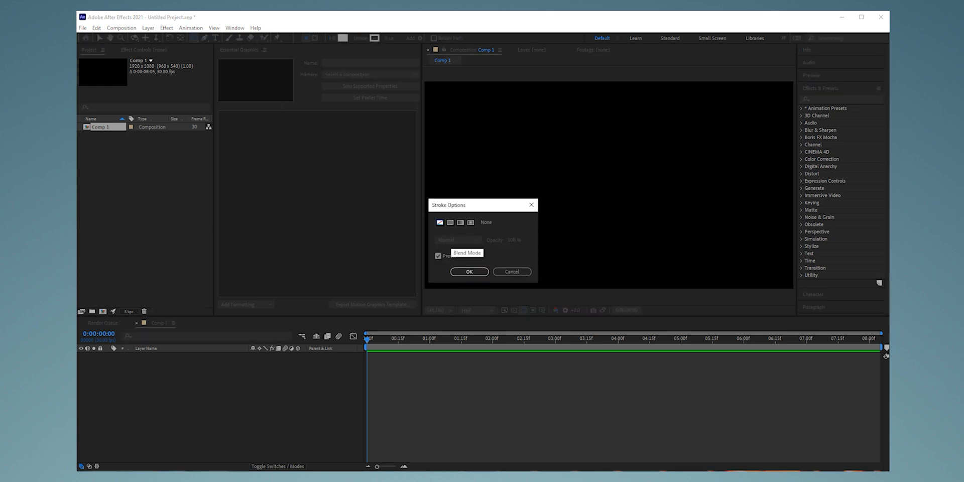
click(469, 271)
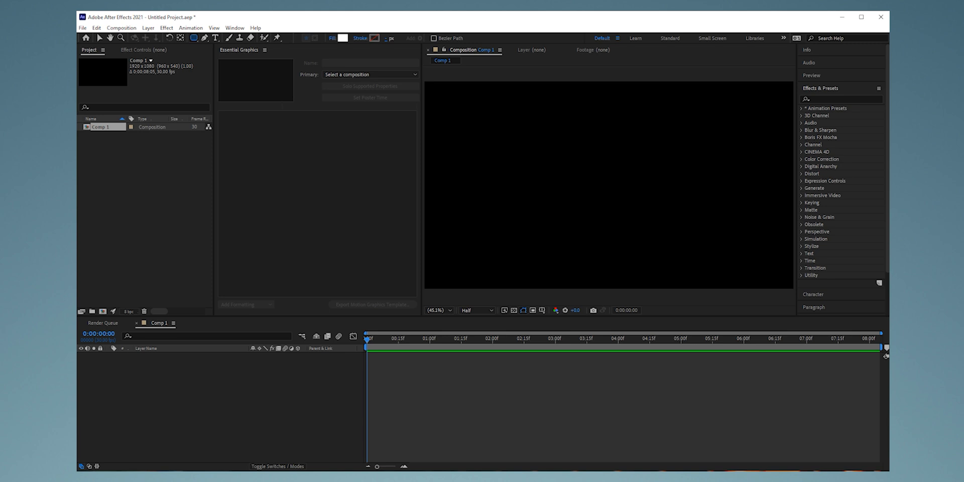
drag(439, 207, 716, 273)
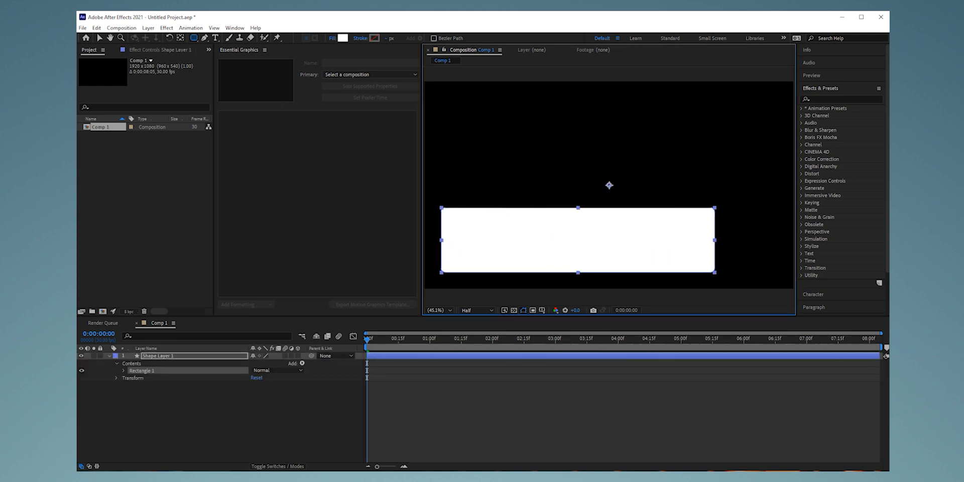